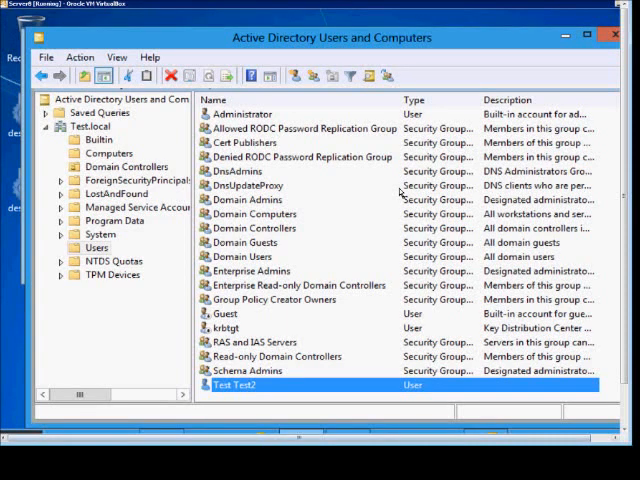
{"action": "mouse_move", "coordinate": [390, 193]}
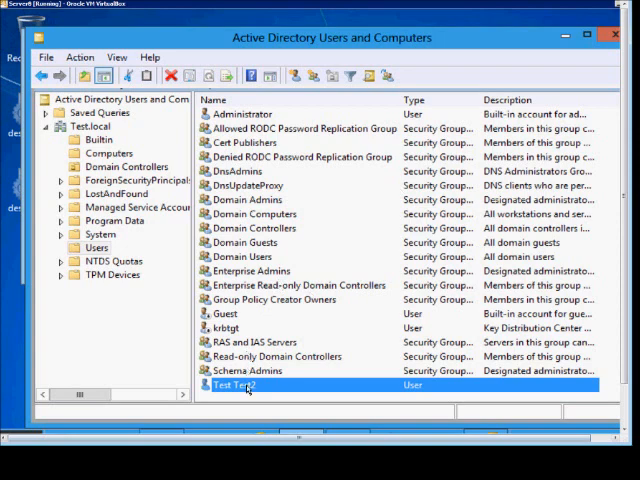
{"action": "mouse_move", "coordinate": [573, 370]}
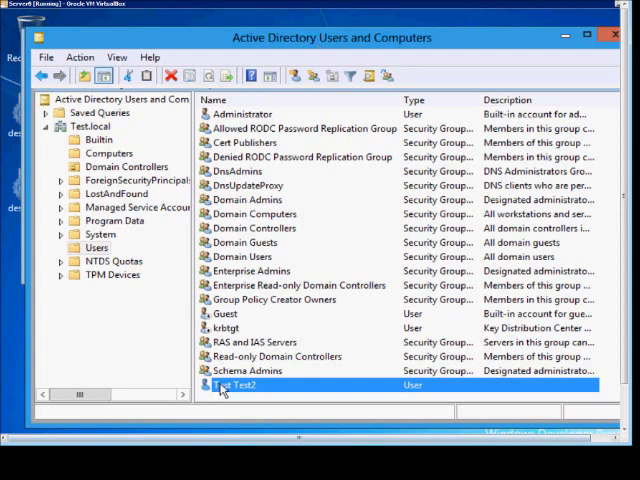
Enter logon.bat in the Profile Logon script box for Test Test2 and save it.
{"action": "double_click", "coordinate": [238, 385]}
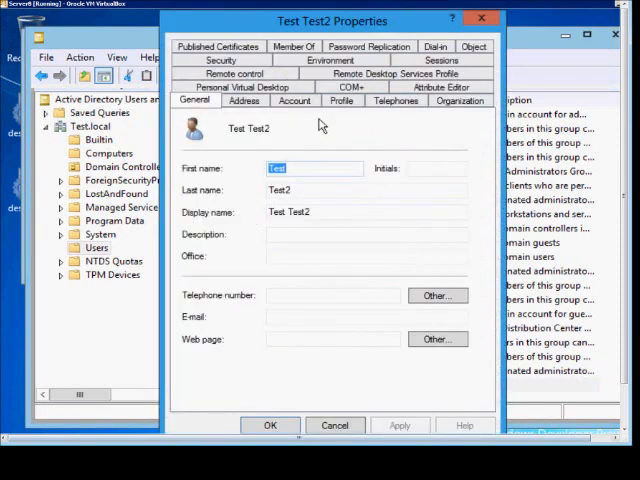
{"action": "left_click", "coordinate": [341, 100]}
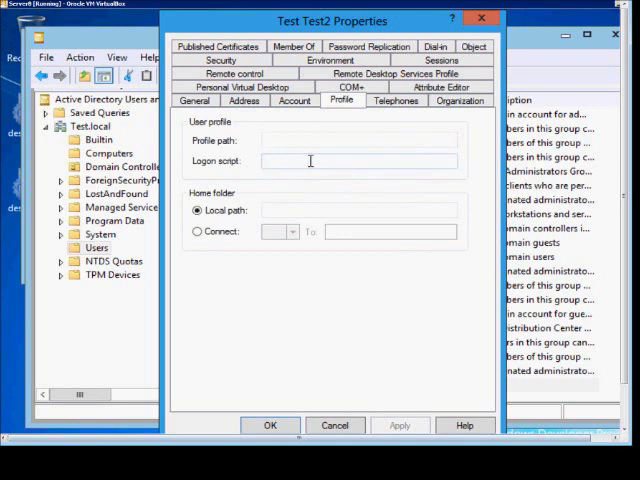
{"action": "type", "text": "logon"}
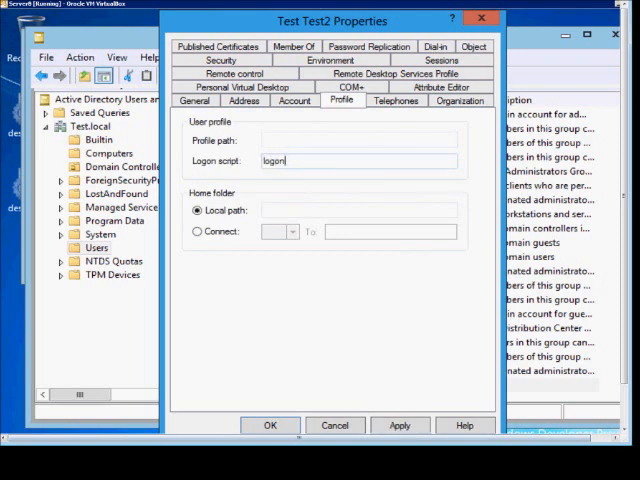
{"action": "type", "text": ".bat"}
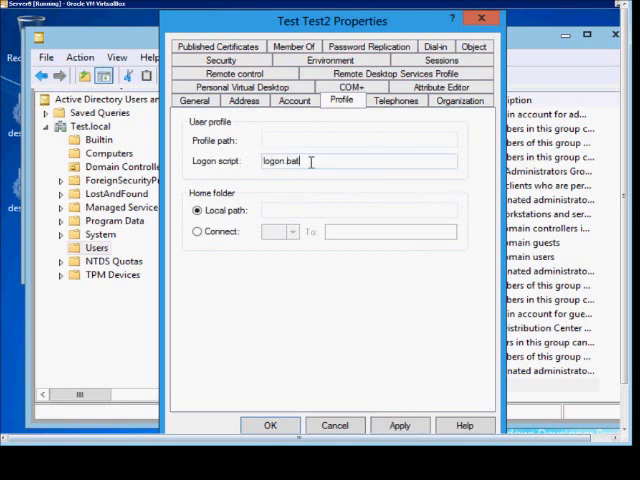
{"action": "mouse_move", "coordinate": [270, 425]}
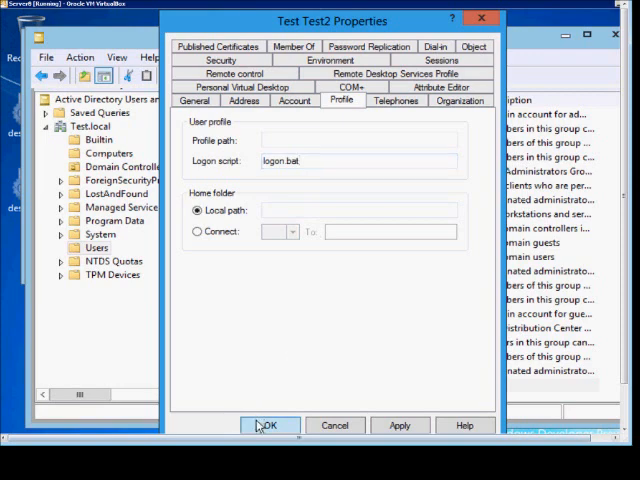
{"action": "left_click", "coordinate": [269, 425]}
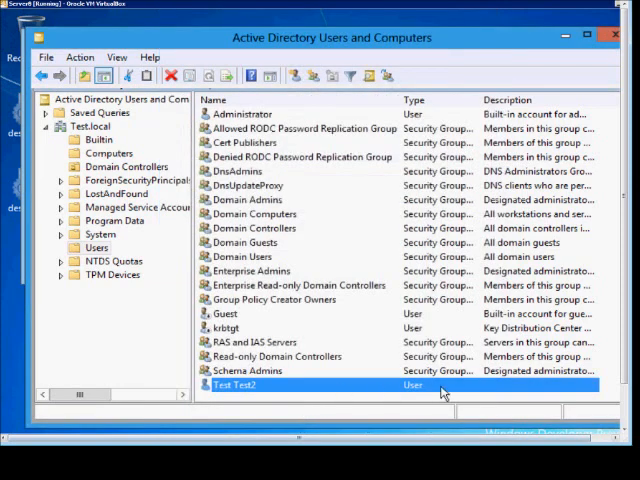
{"action": "mouse_move", "coordinate": [465, 387]}
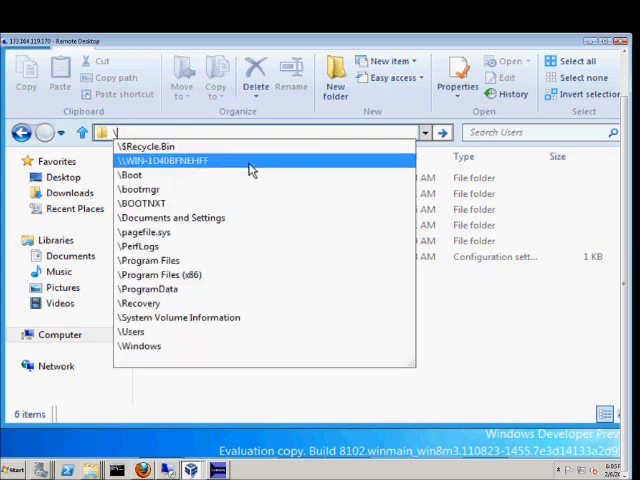
Browse to the netlogon share and edit logon.bat in Notepad, allowing the unverified file to run.
{"action": "left_click", "coordinate": [163, 160]}
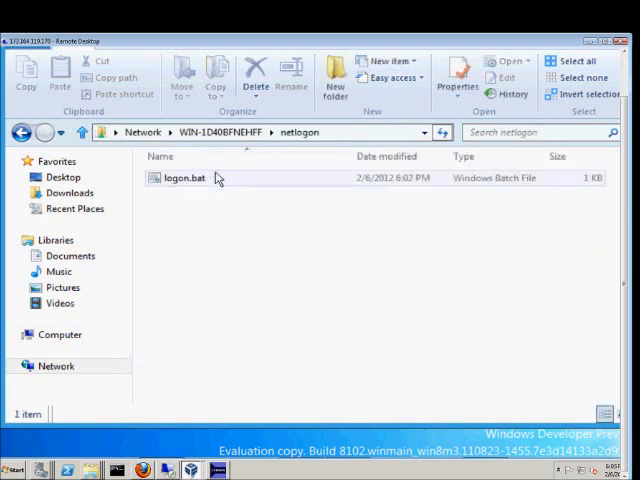
{"action": "right_click", "coordinate": [184, 178]}
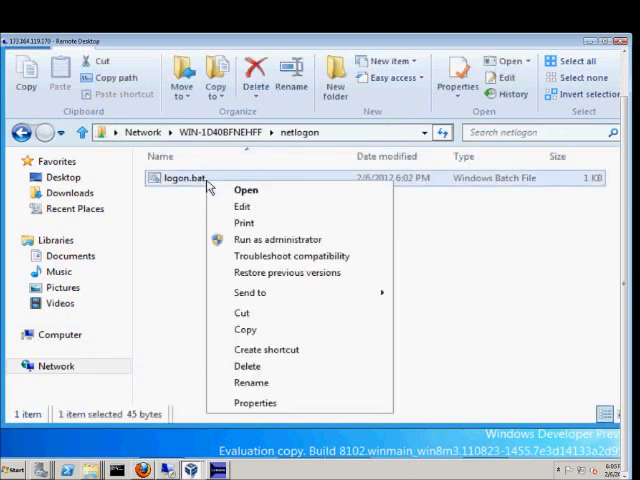
{"action": "mouse_move", "coordinate": [243, 206]}
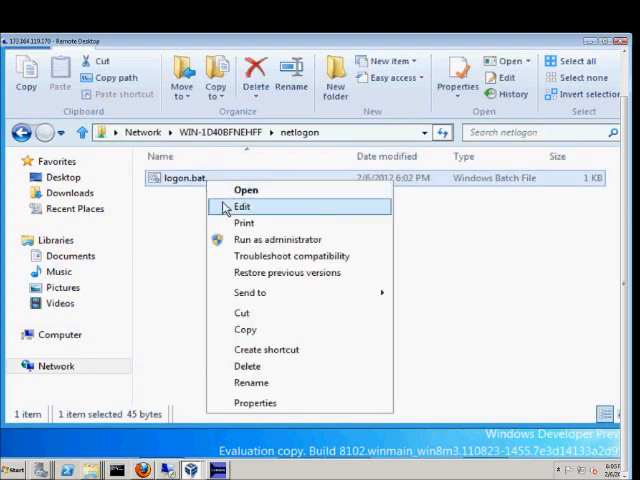
{"action": "left_click", "coordinate": [247, 189]}
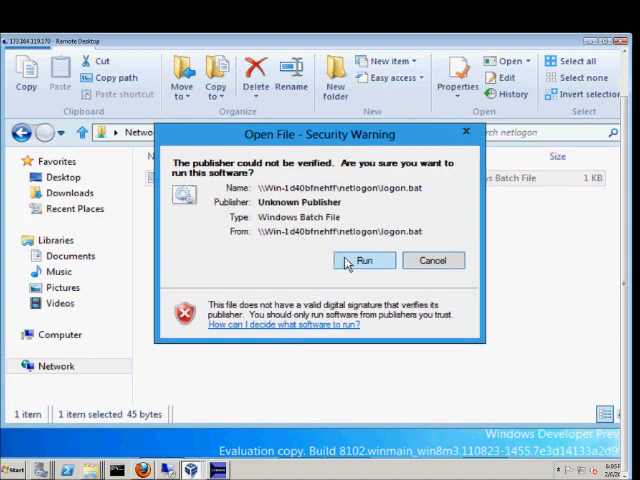
{"action": "left_click", "coordinate": [363, 260]}
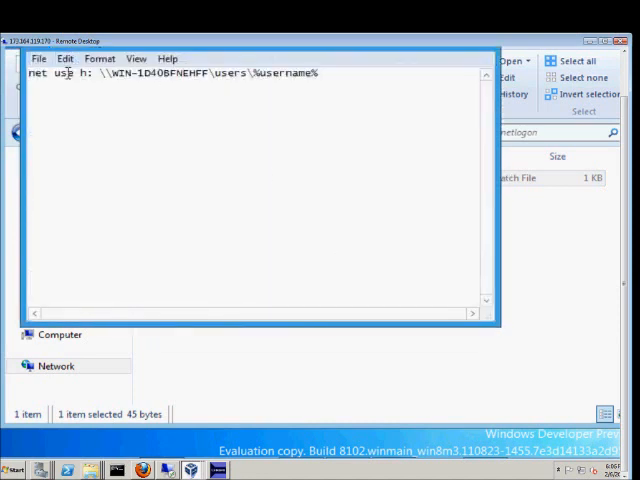